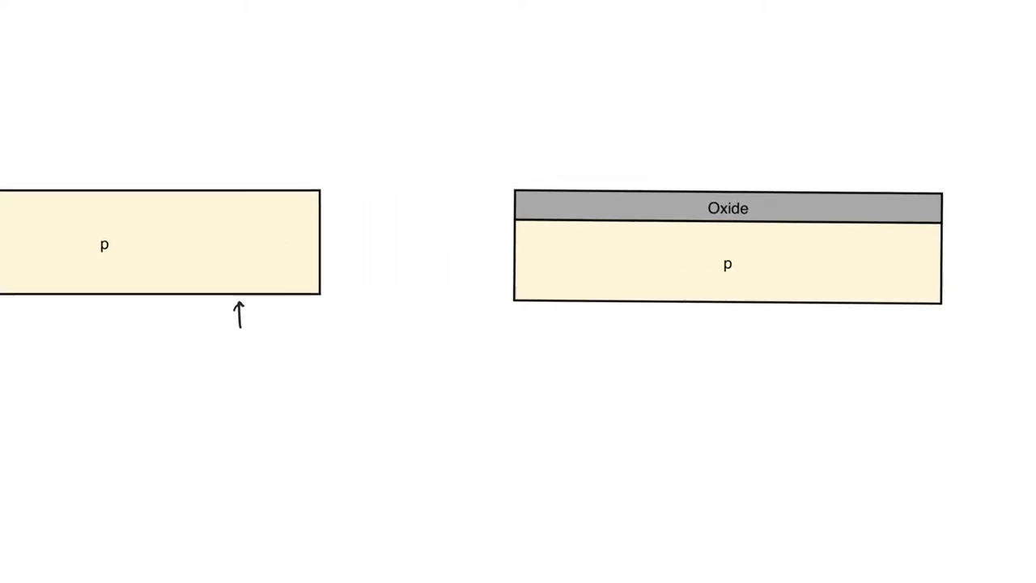
{"action": "scroll", "scroll_direction": "right", "scroll_amount": 3}
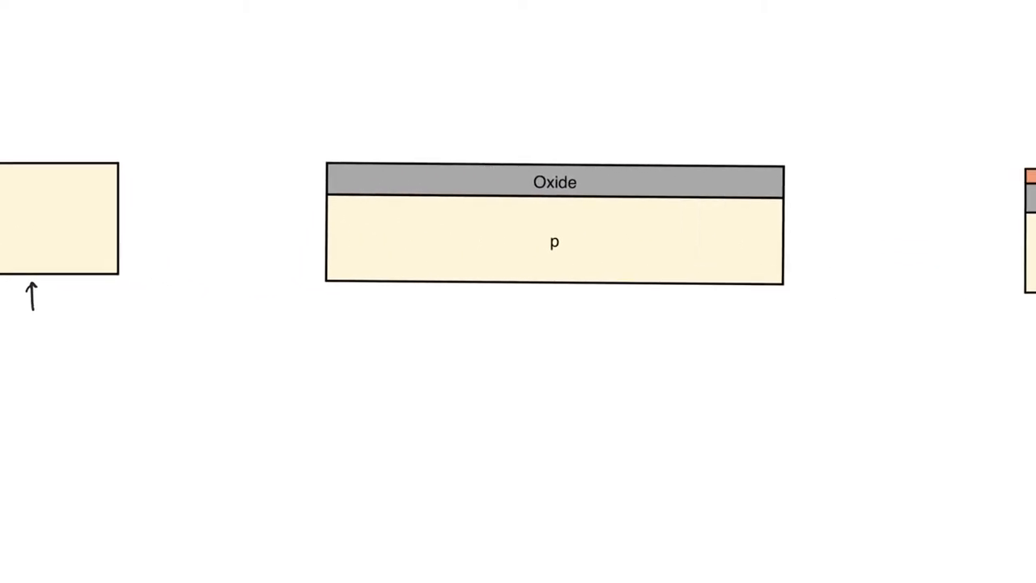